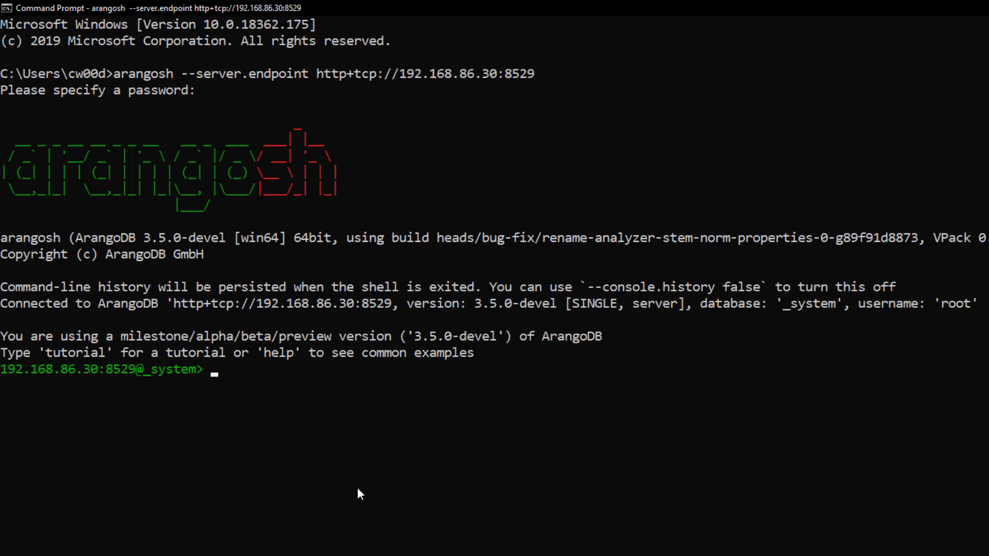
# - Create the ArangoSearch view imdb_no_sort with db._createView("imdb_no_sort", "arangosearch")
pyautogui.write('db._')
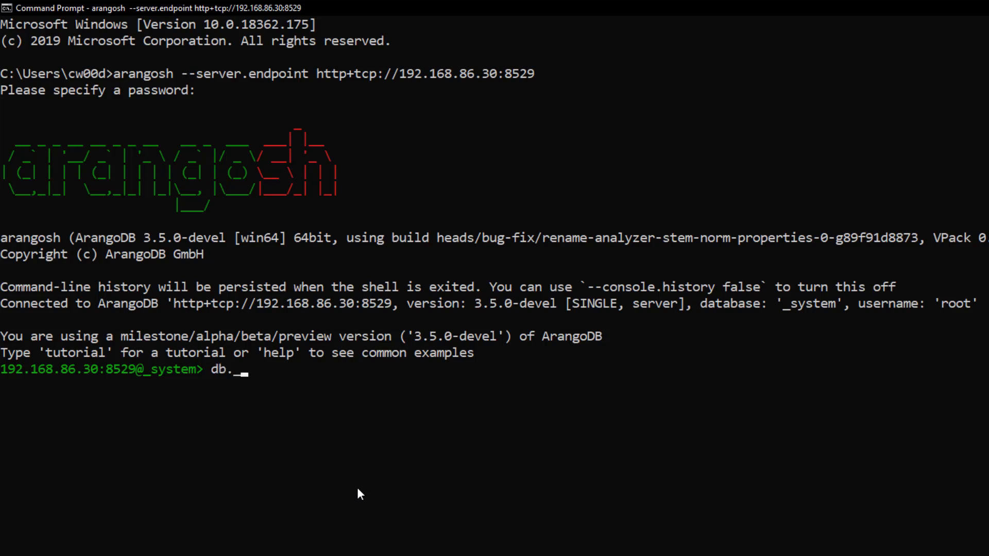
pyautogui.write('_createView')
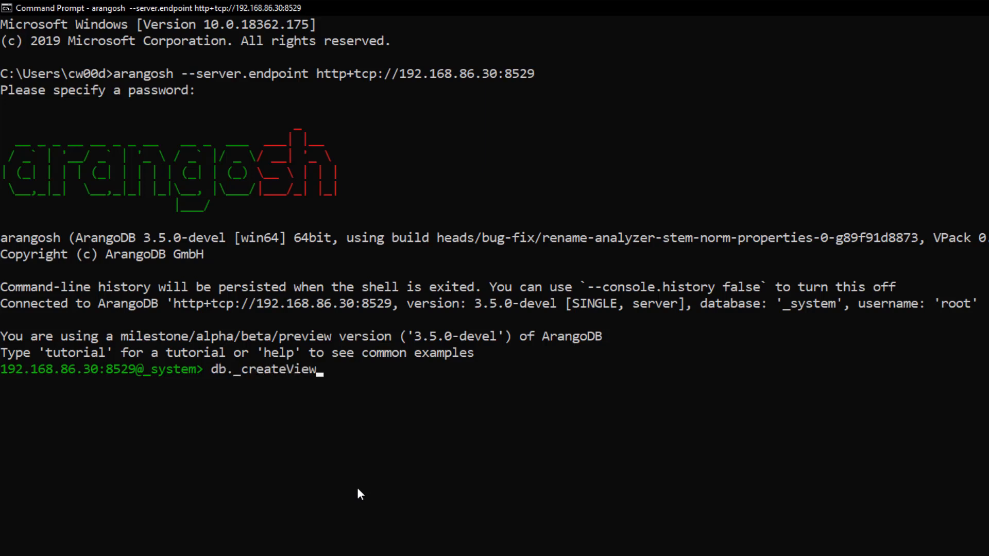
pyautogui.write('("im')
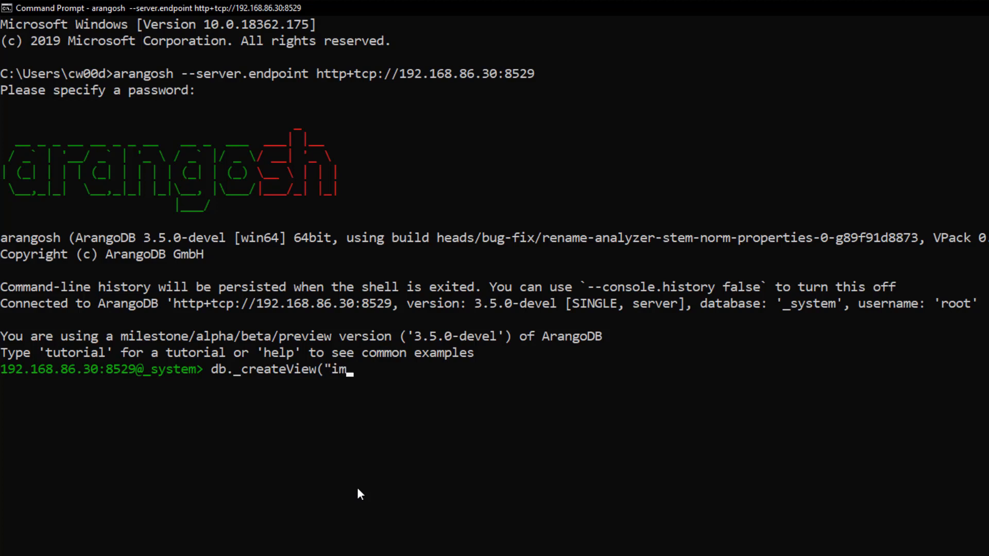
pyautogui.write('db_no')
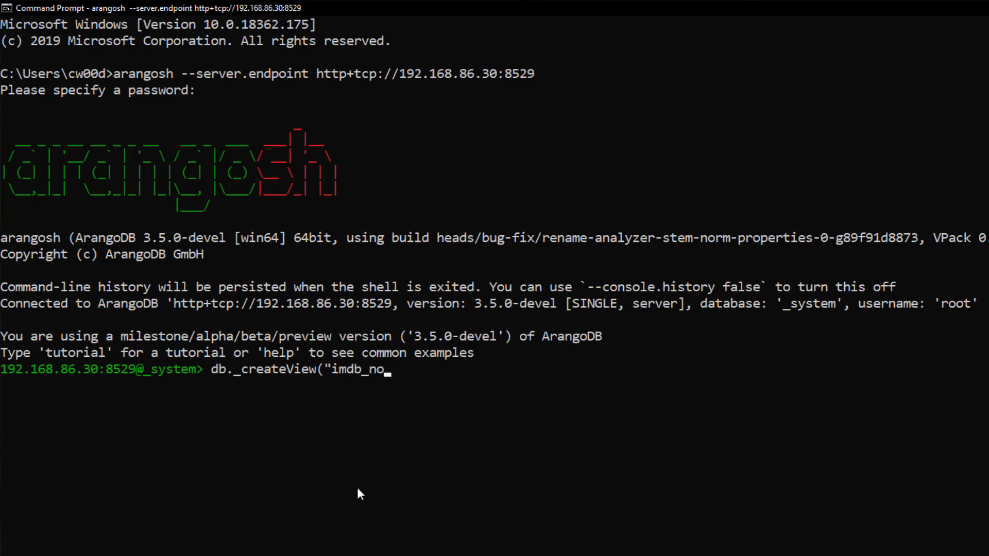
pyautogui.write('sort"')
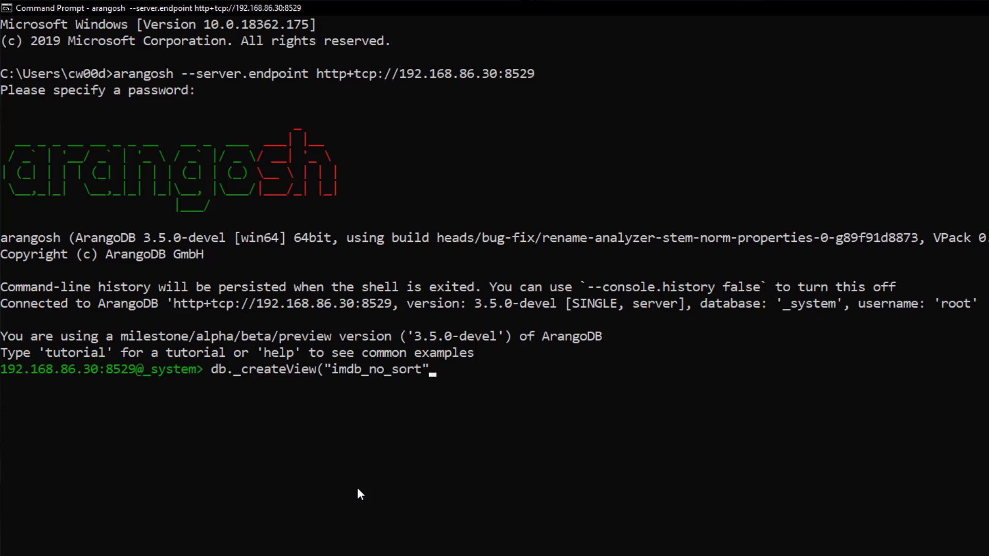
pyautogui.write(', "aran')
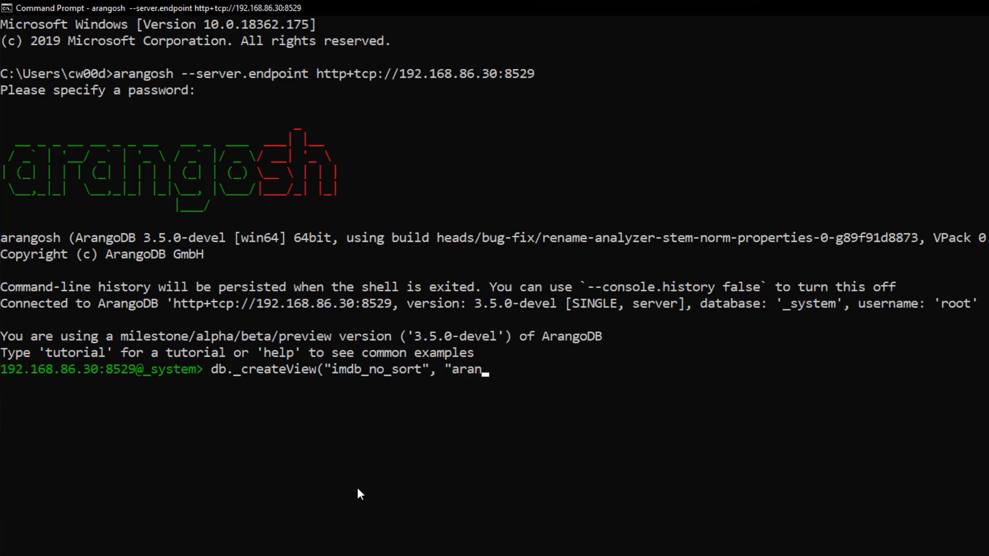
pyautogui.write('gosearch')
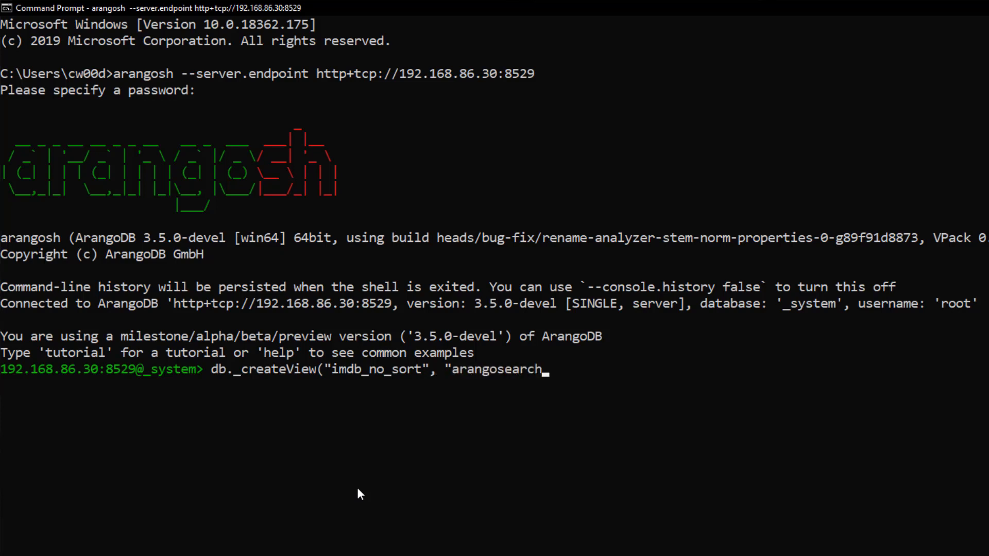
pyautogui.write('")')
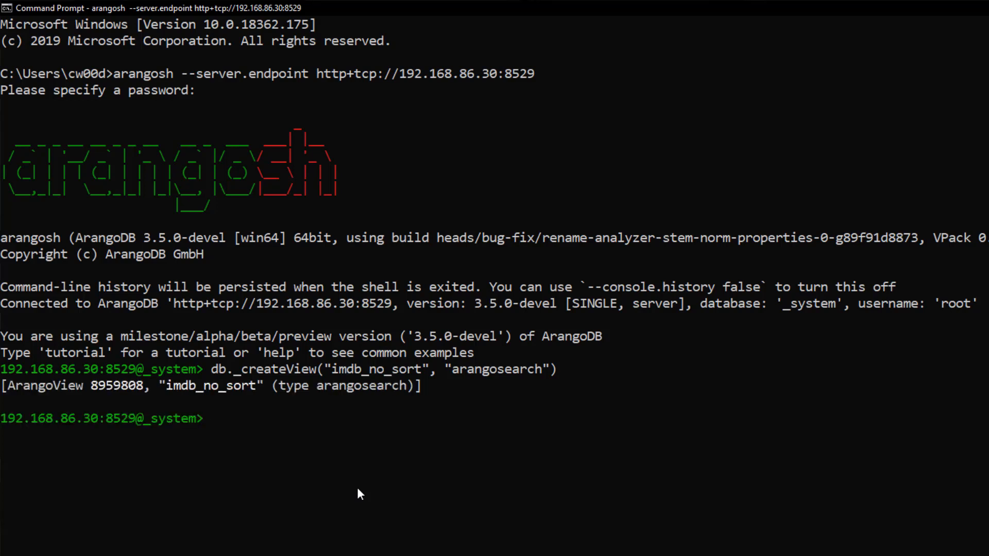
# - Link imdb_no_sort to imdb_vertices with includeAllFields true and description analysed by text_en
pyautogui.write('d')
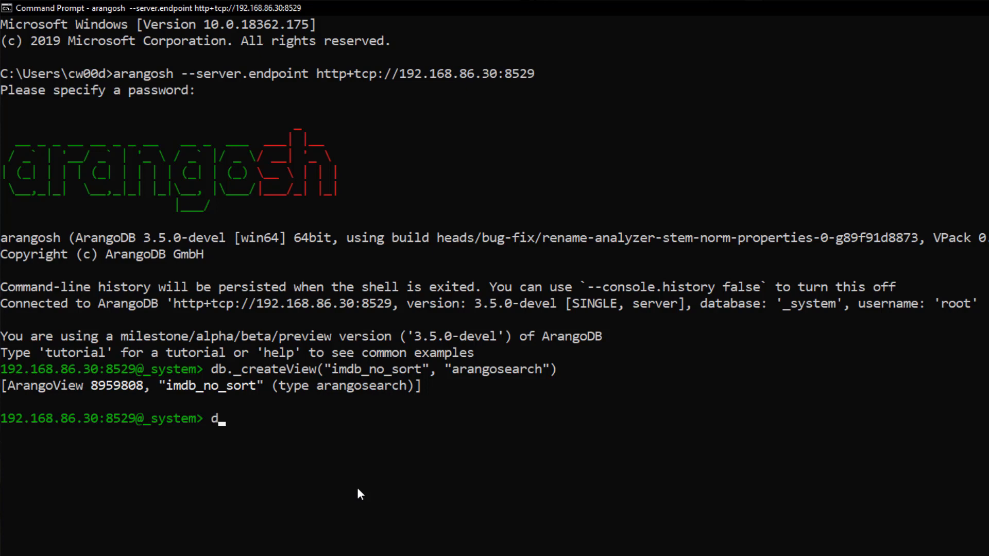
pyautogui.write('b.imdb_no_sort.properties({ links: {imdb_vertices: {')
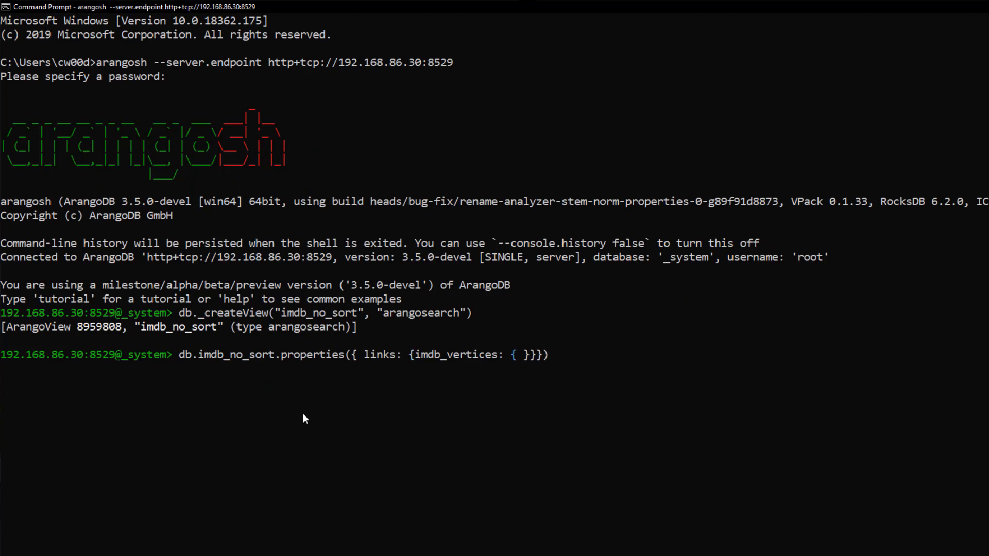
pyautogui.write('includeAllFiel')
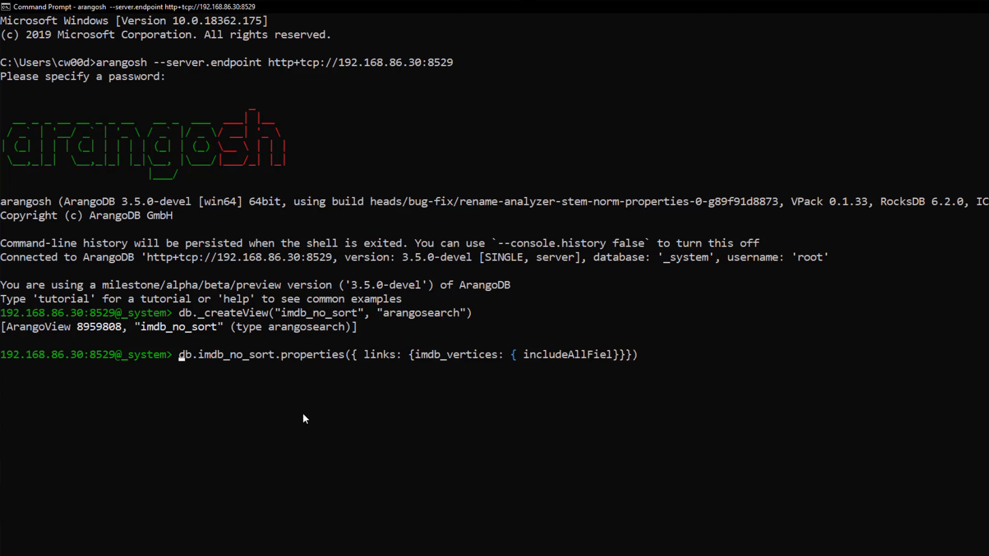
pyautogui.write('ds: true,')
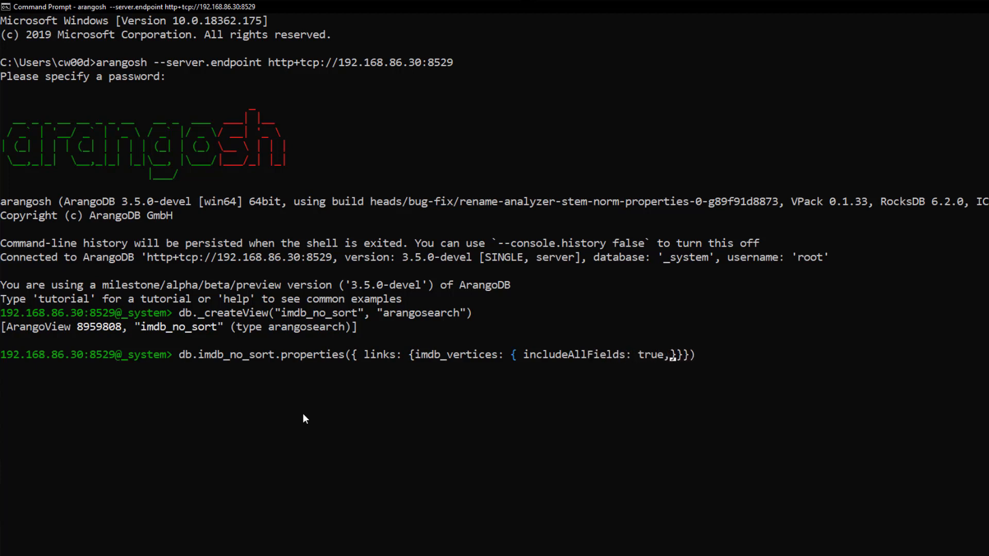
pyautogui.write('fields: { descrip')
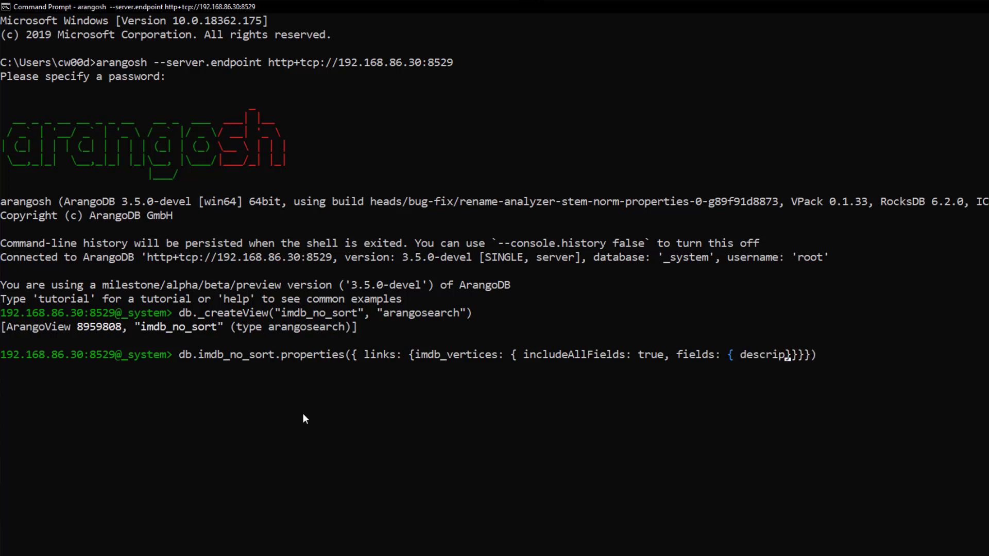
pyautogui.write('tion: {')
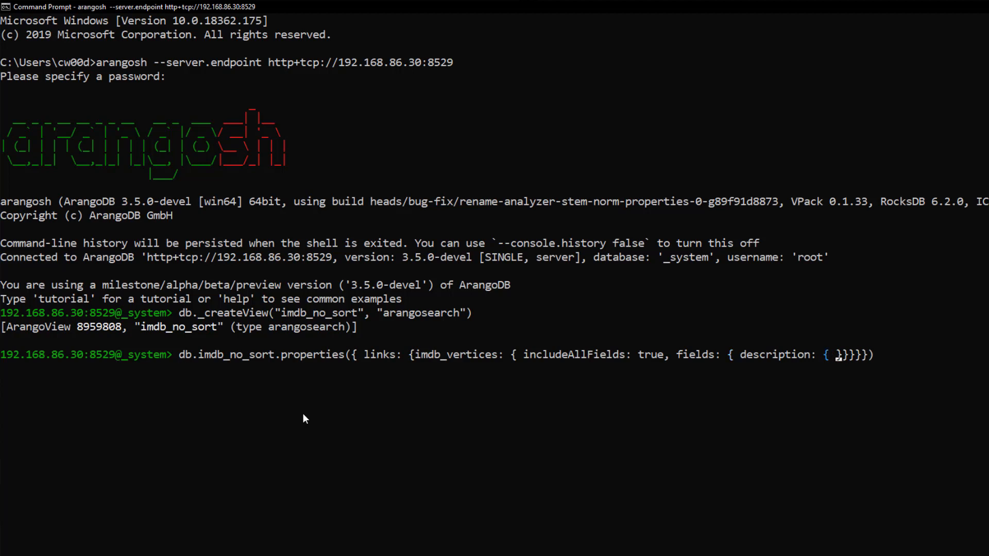
pyautogui.write('analyzers:[')
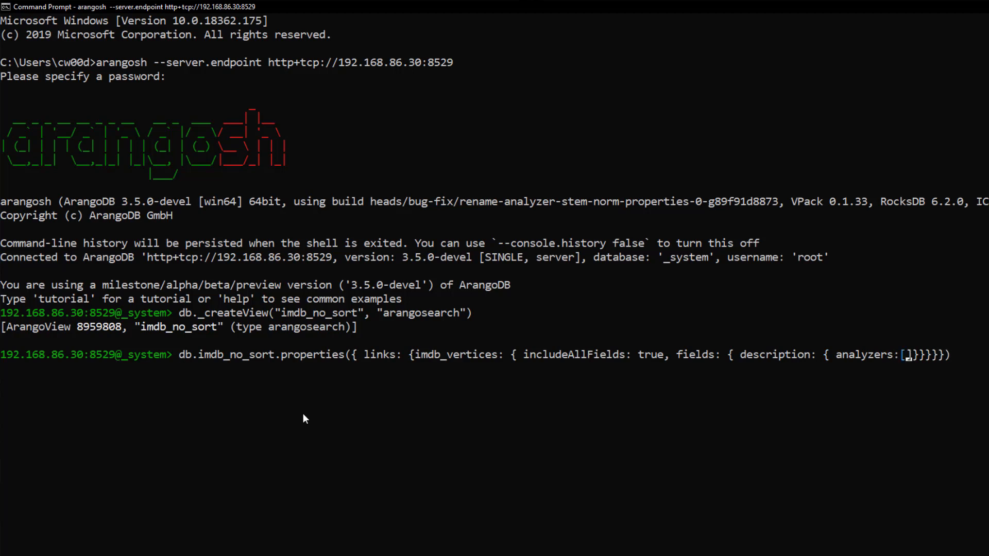
pyautogui.write("'text_")
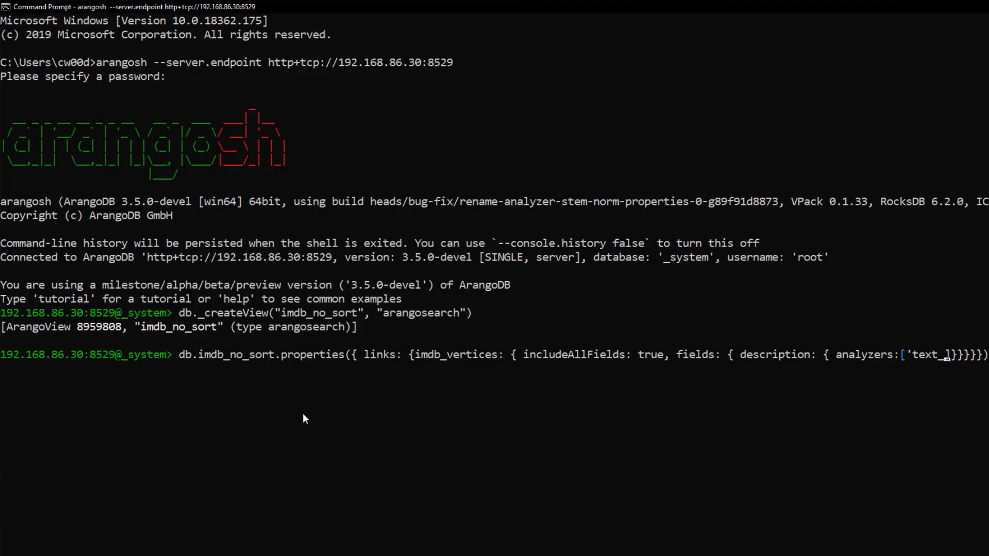
pyautogui.press('Enter')
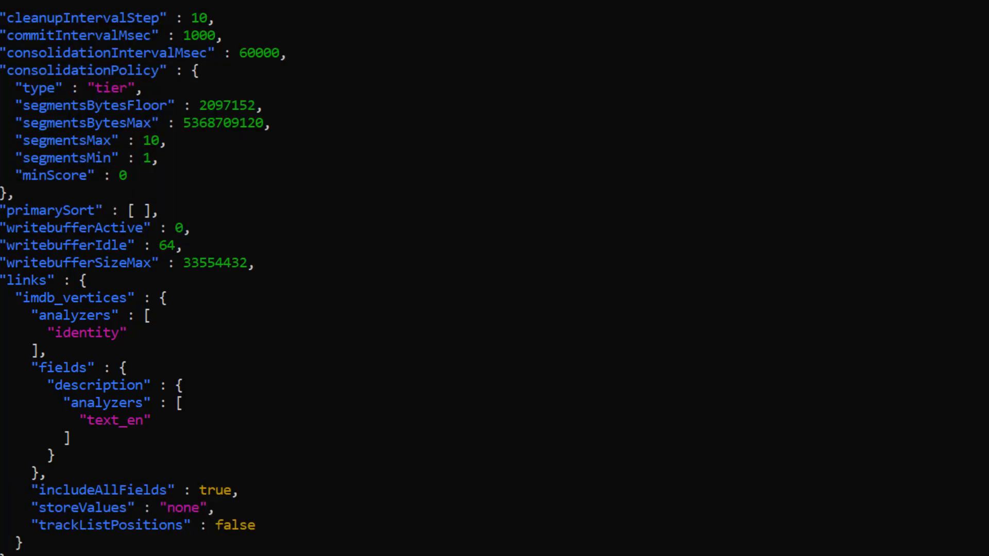
pyautogui.moveTo(435, 452)
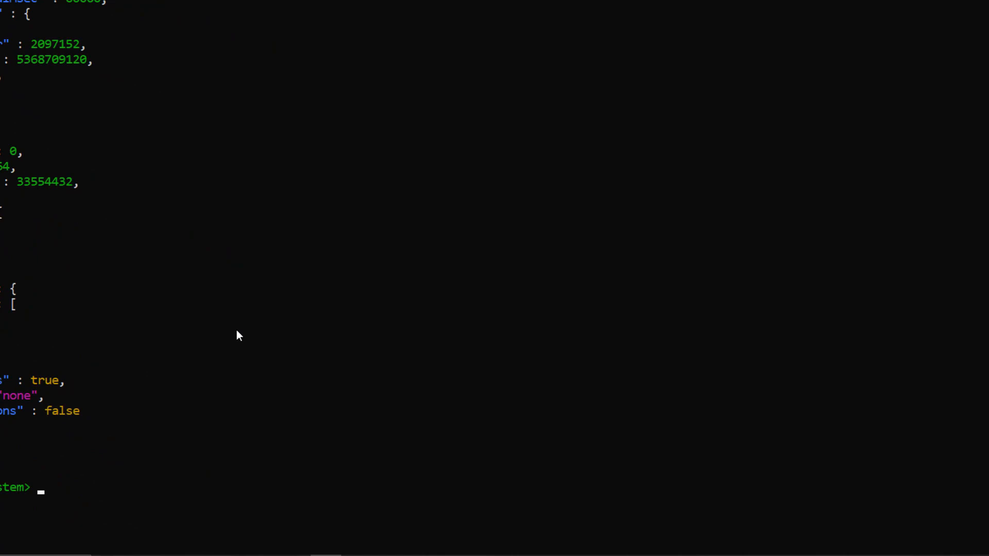
# - Create view imdb_with_sort with primarySort on field "label" direction "asc", then set its links like imdb_no_sort
pyautogui.write("db.imdb_no_sort.properties({ links: {imdb_vertices: { includeAllFields: true, fields: { description: { analyzers:['text_en']}}}}})")
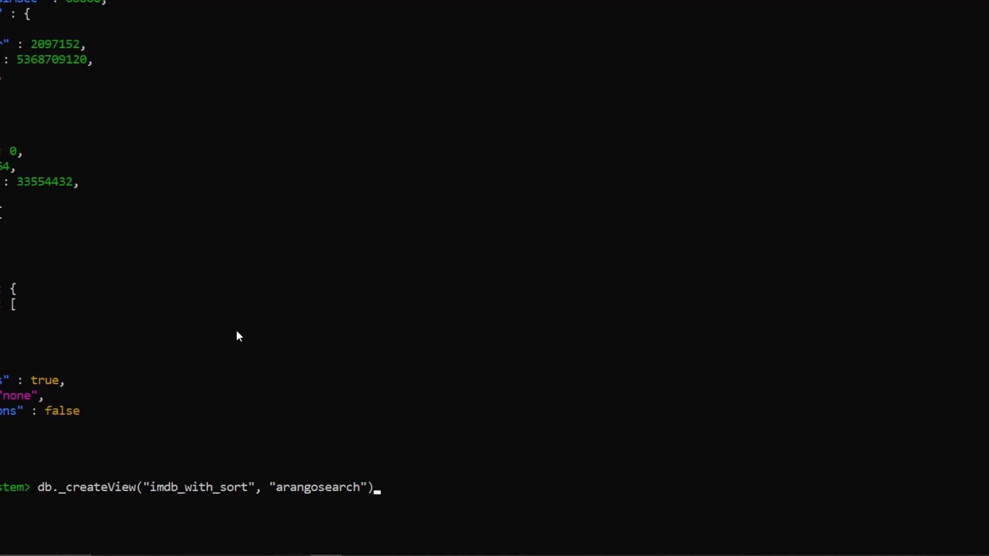
pyautogui.write(',')
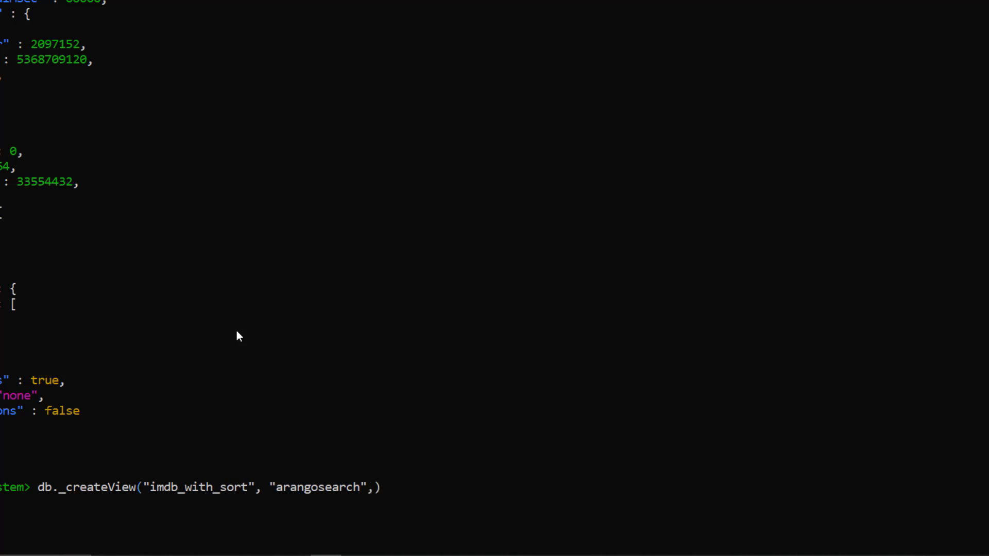
pyautogui.press('BackSpace')
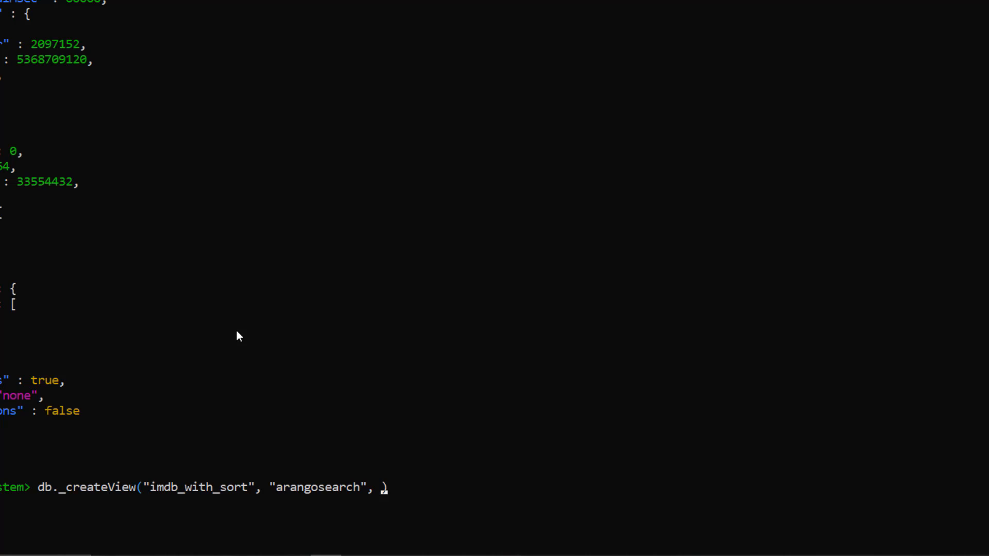
pyautogui.write('{ })')
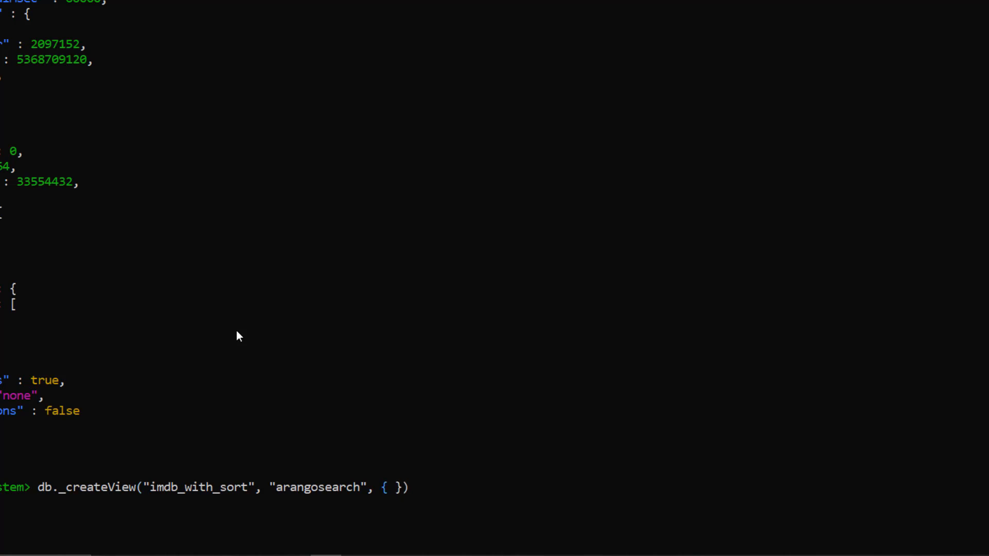
pyautogui.write('primarySort: [')
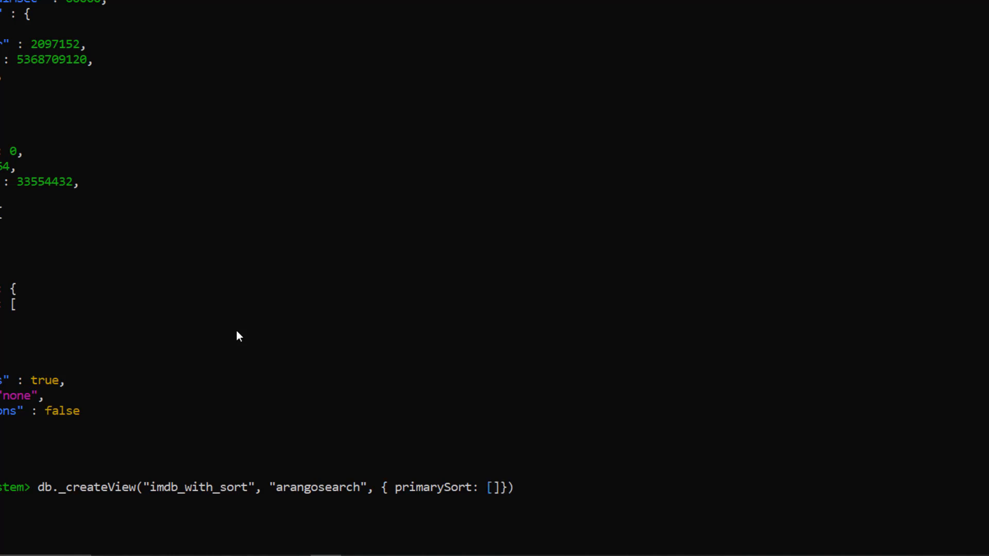
pyautogui.write('{ }')
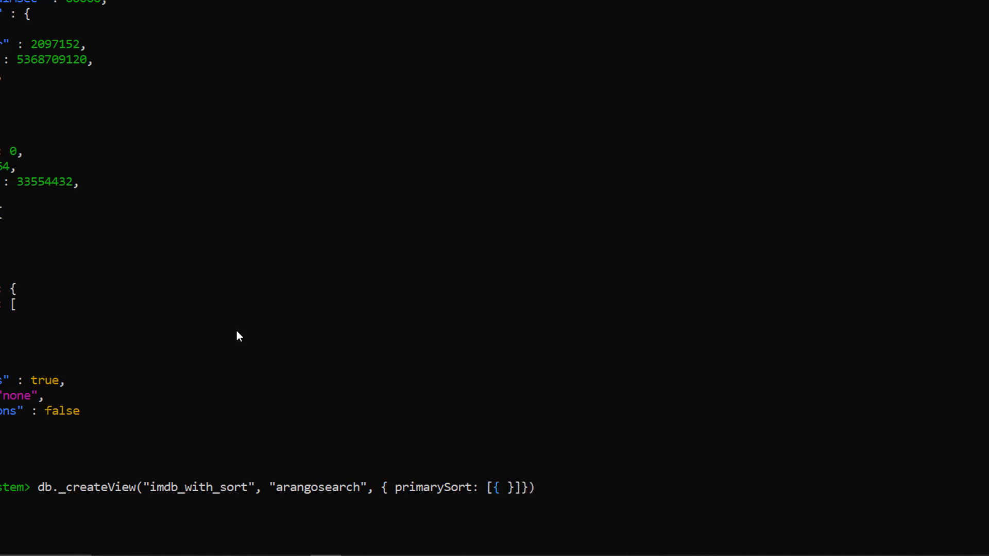
pyautogui.write('field:')
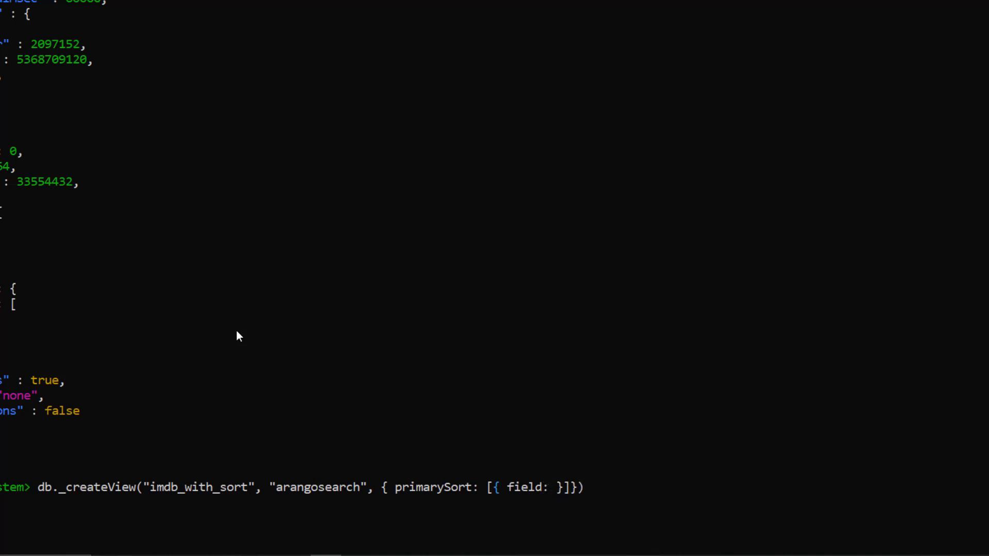
pyautogui.write('"label", direction:')
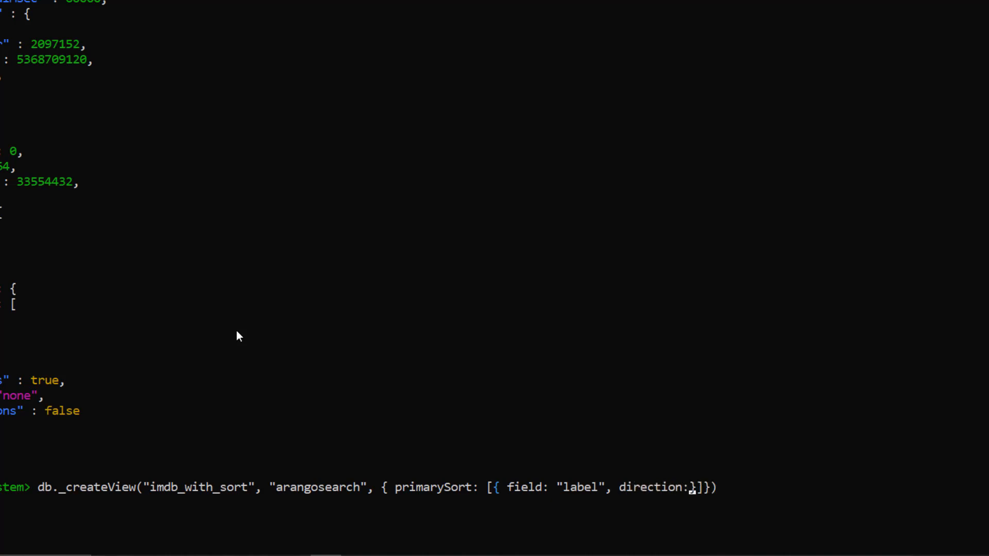
pyautogui.write('"asc"')
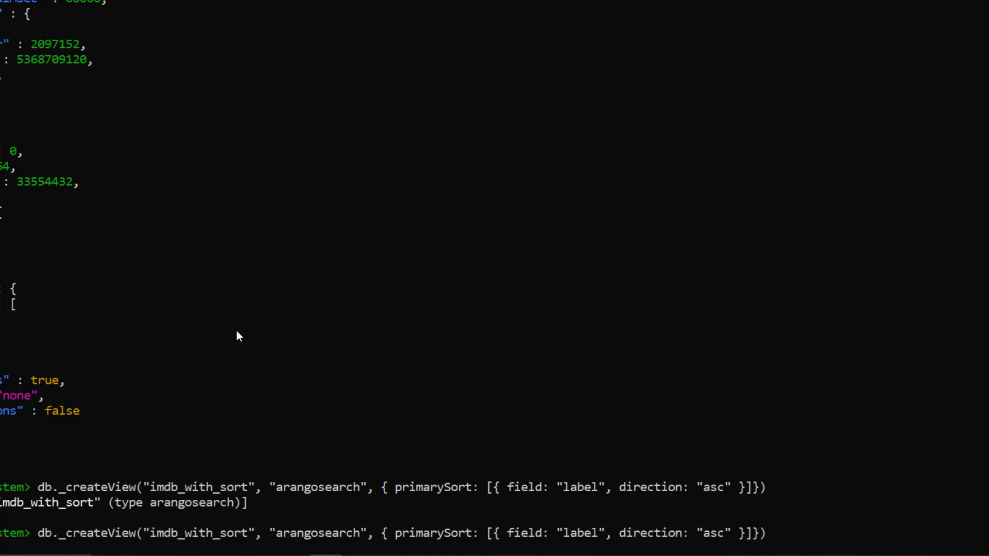
pyautogui.write("db.imdb_no_sort.properties({ links: {imdb_vertices: { includeAllFields: true, fields: { description: { analyzers:['text_en']}}}}})")
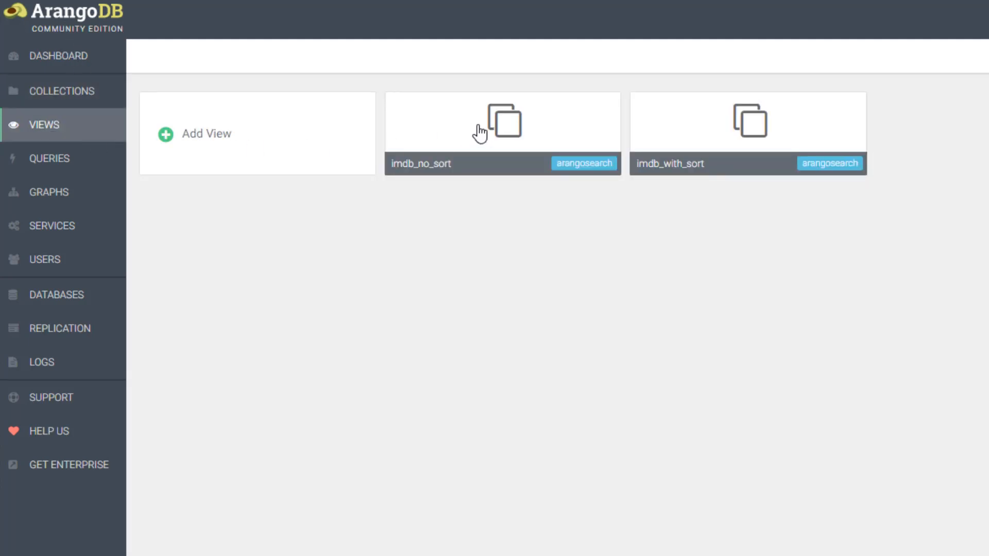
# - Show the AQL editor holding the imdb_no_sort "captain america" search sorted by label
pyautogui.click(47, 158)
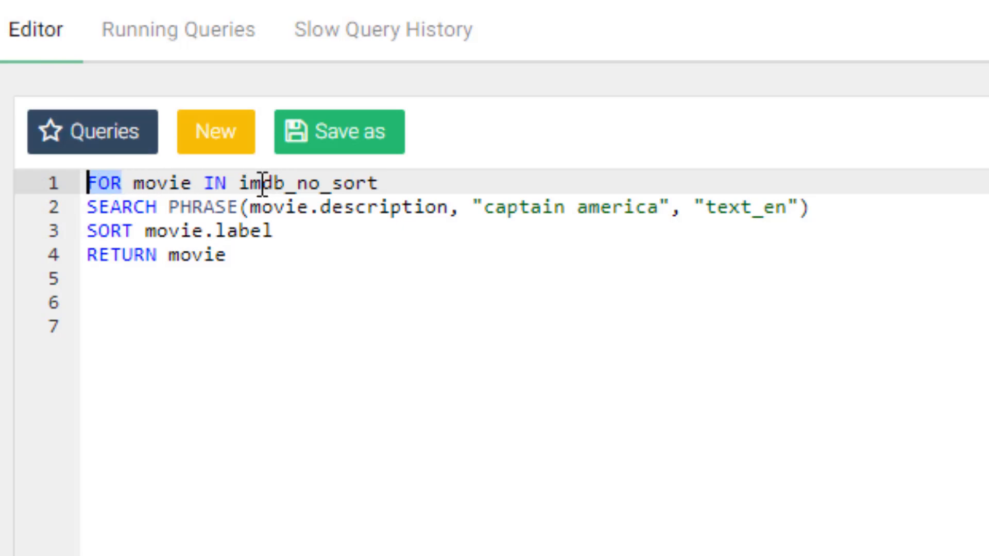
# - Execute the imdb_no_sort query and review the 3 Captain America documents returned in 1.283 ms
pyautogui.doubleClick(305, 183)
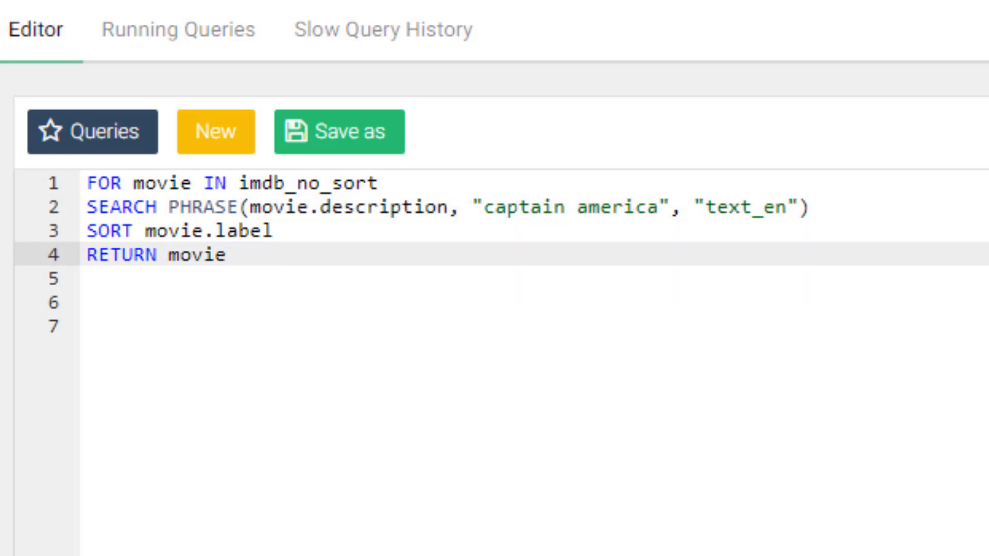
pyautogui.click(227, 255)
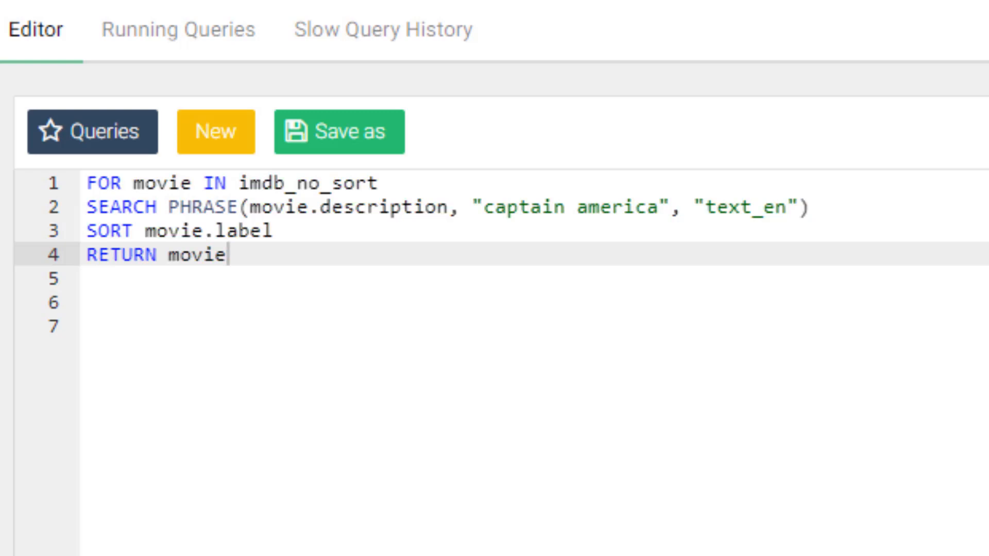
pyautogui.click(960, 292)
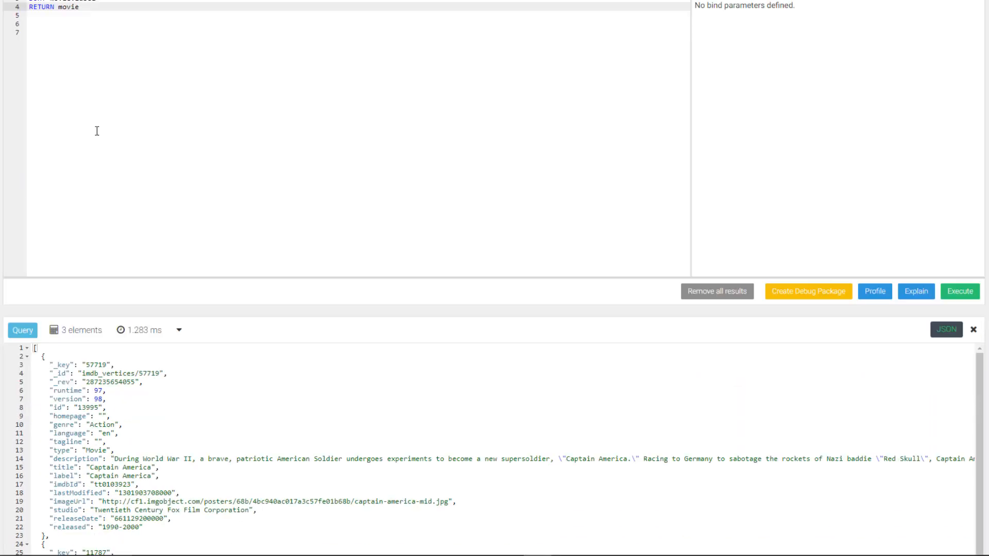
pyautogui.scroll(-3)
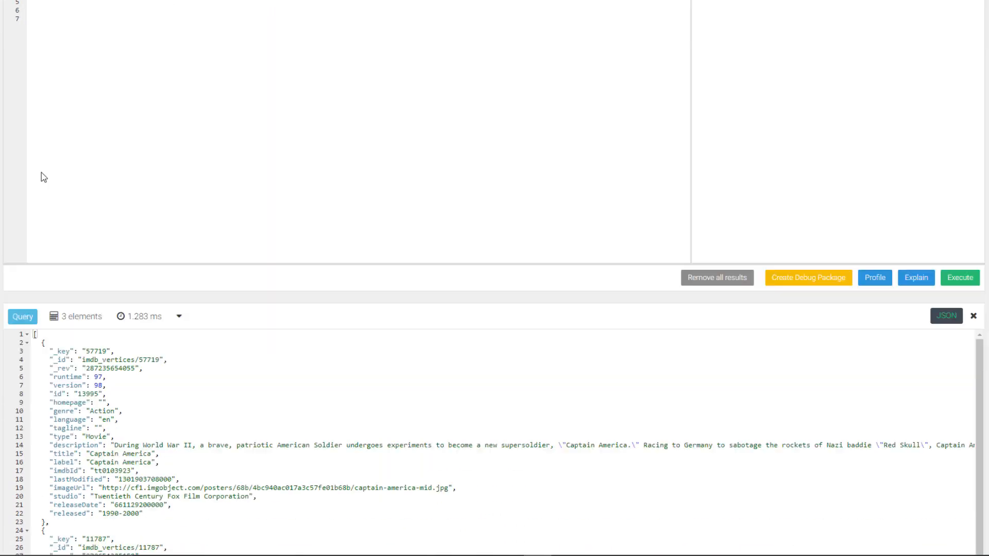
pyautogui.scroll(-3)
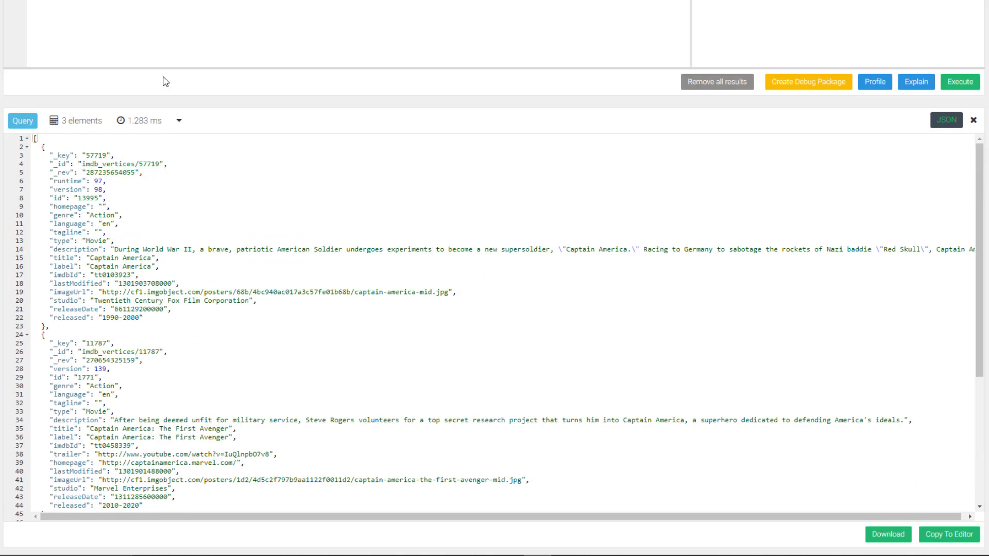
pyautogui.scroll(3)
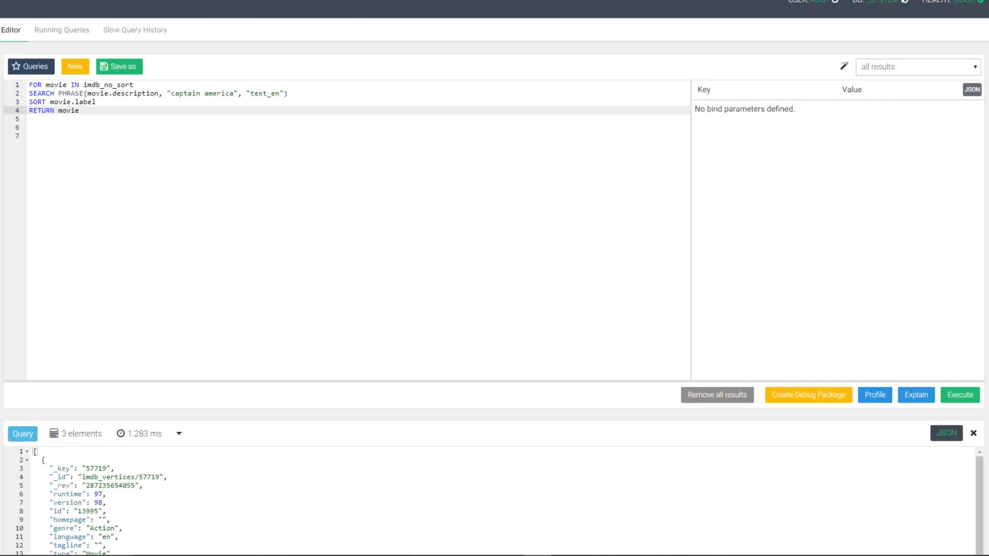
pyautogui.moveTo(873, 397)
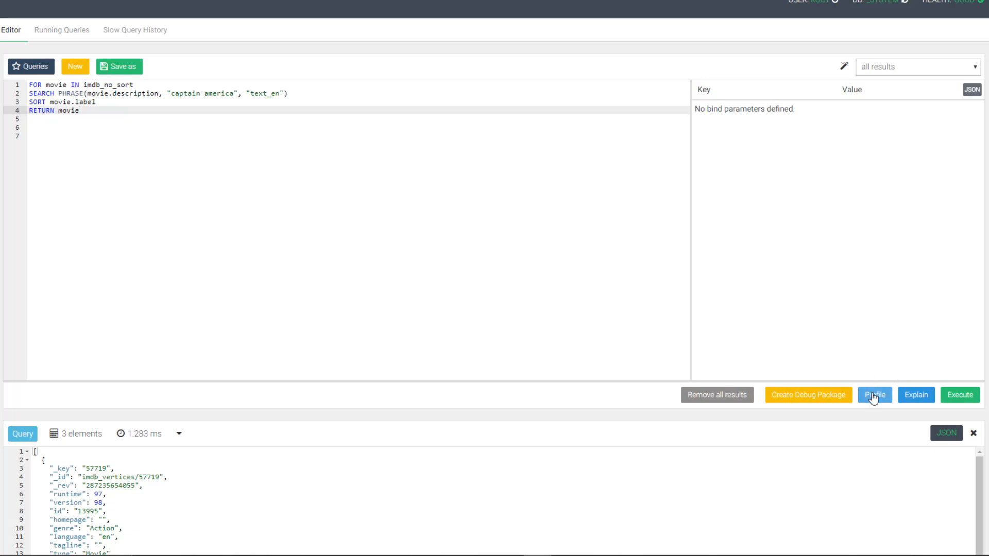
# - Profile the query on the unsorted imdb_no_sort view
pyautogui.click(875, 395)
pyautogui.write('with')
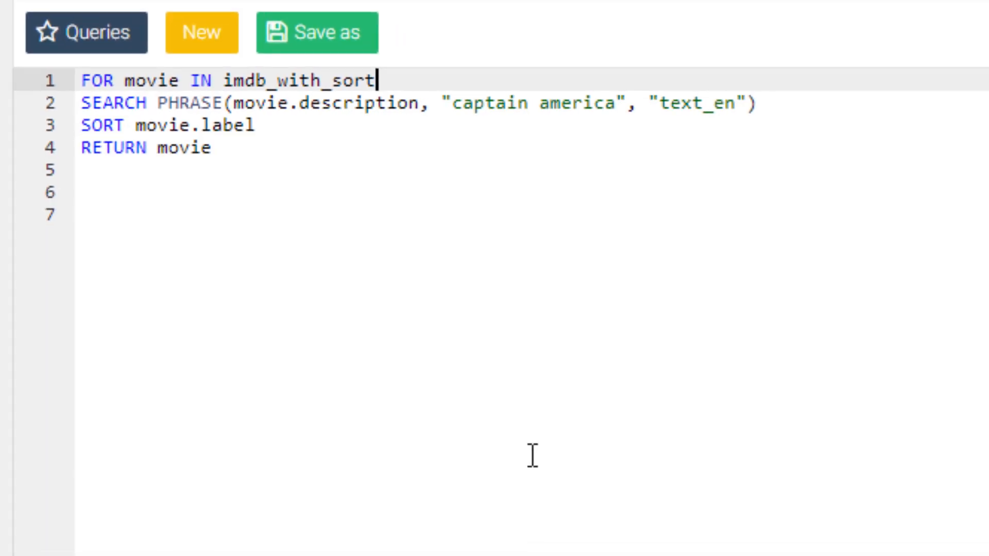
# - Profile the imdb_with_sort query, showing no sort node, 3 items and 0.00065 s execution
pyautogui.click(948, 173)
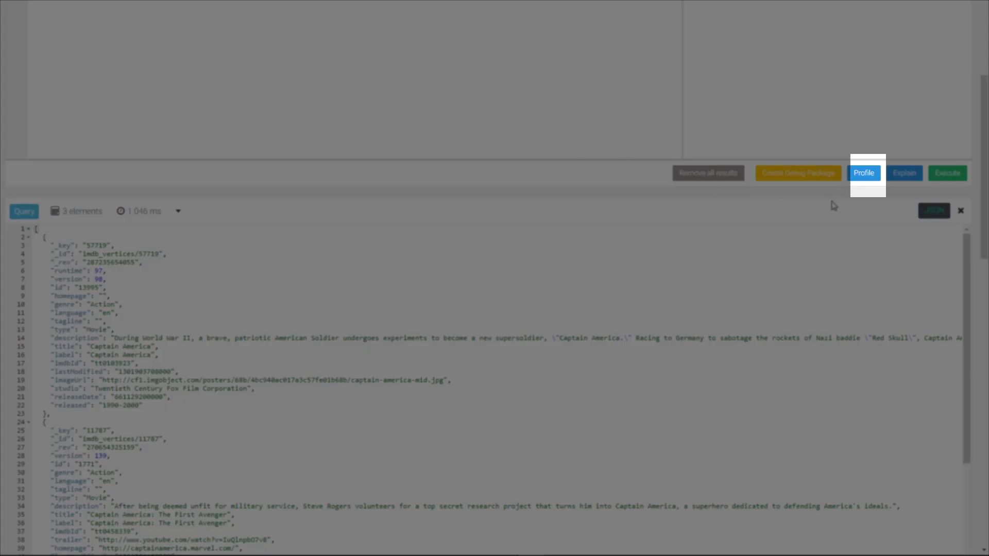
pyautogui.click(864, 172)
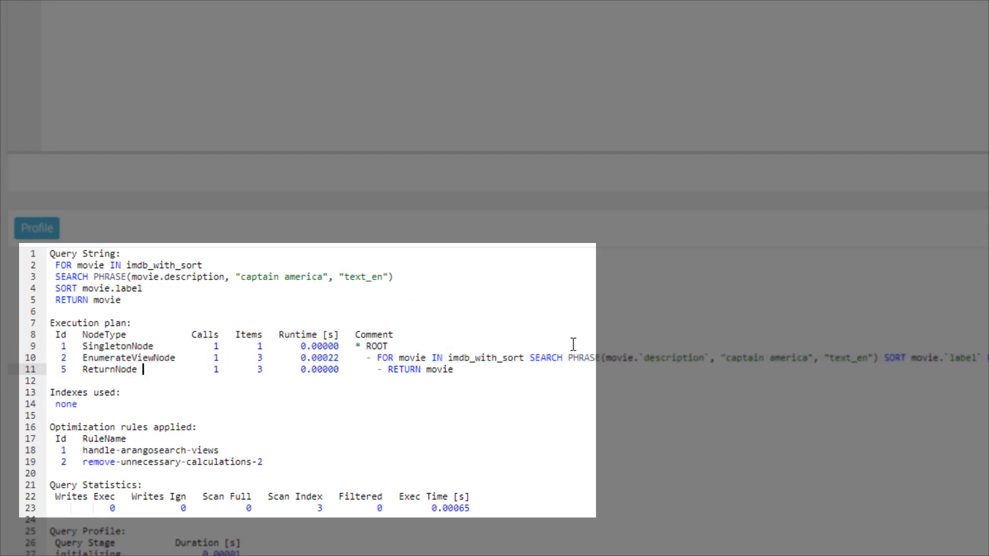
pyautogui.doubleClick(894, 357)
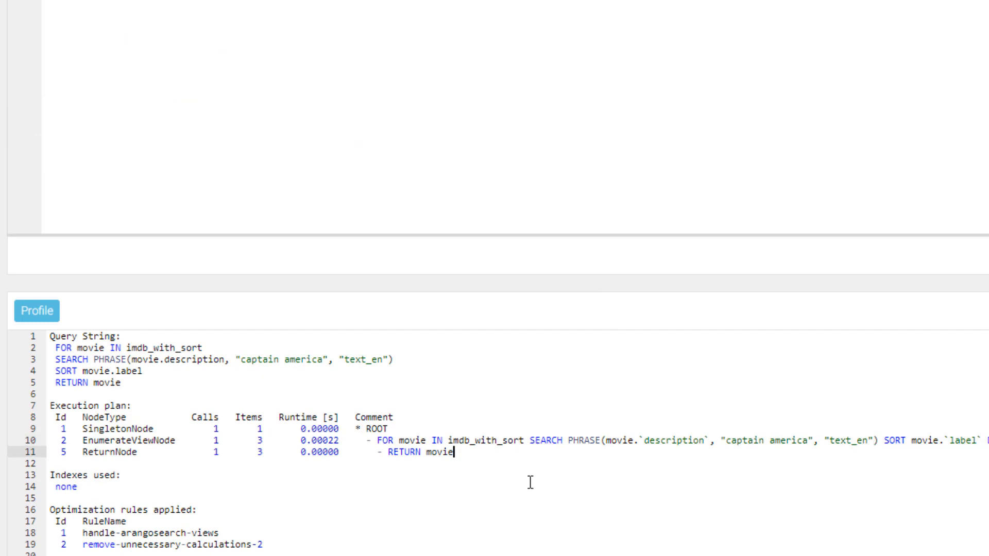
pyautogui.moveTo(410, 375)
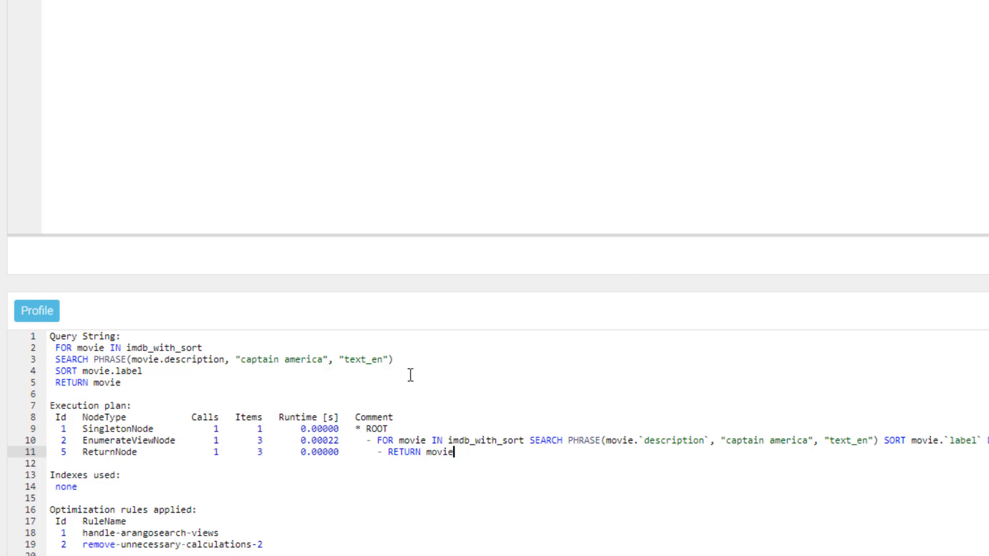
pyautogui.moveTo(502, 454)
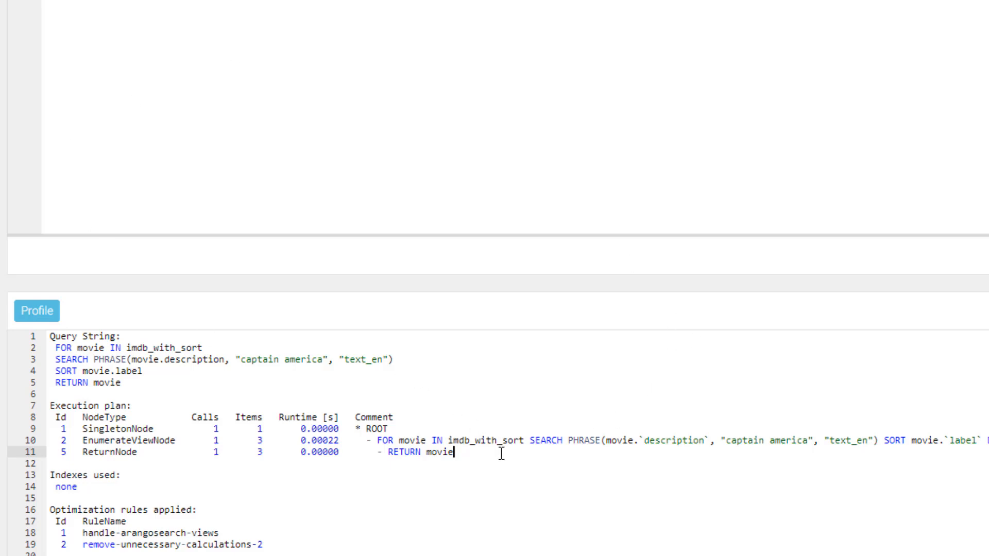